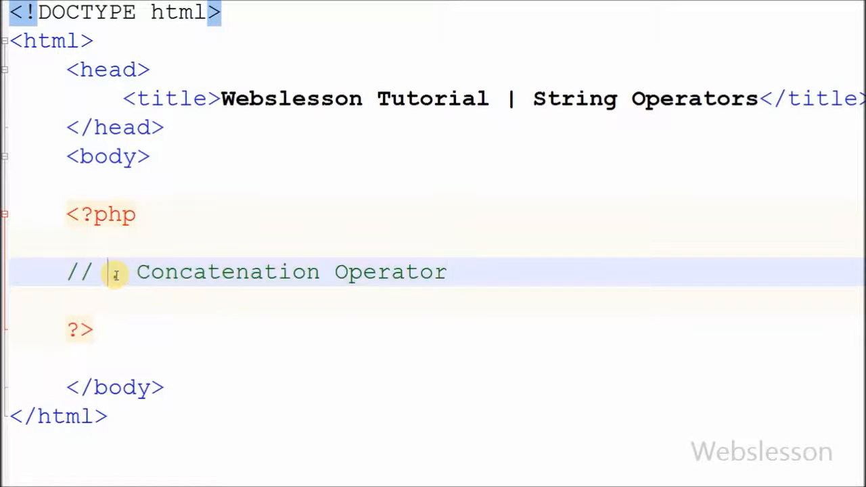
- Add a dot to the comment and define $string1 = "hello" and $string2 = "world"
text(.)
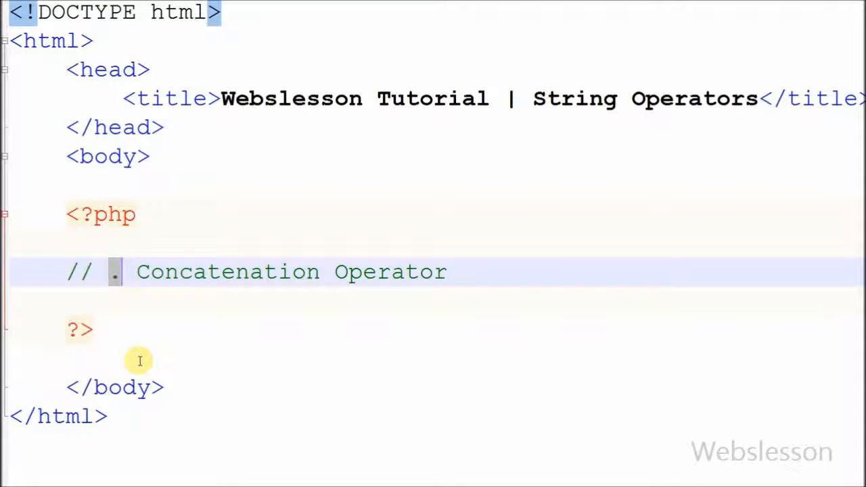
mouse_move(398, 377)
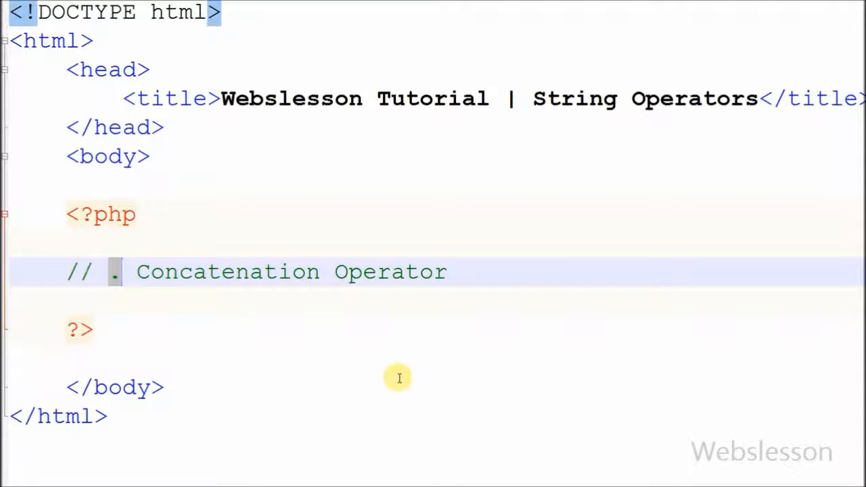
key(enter)
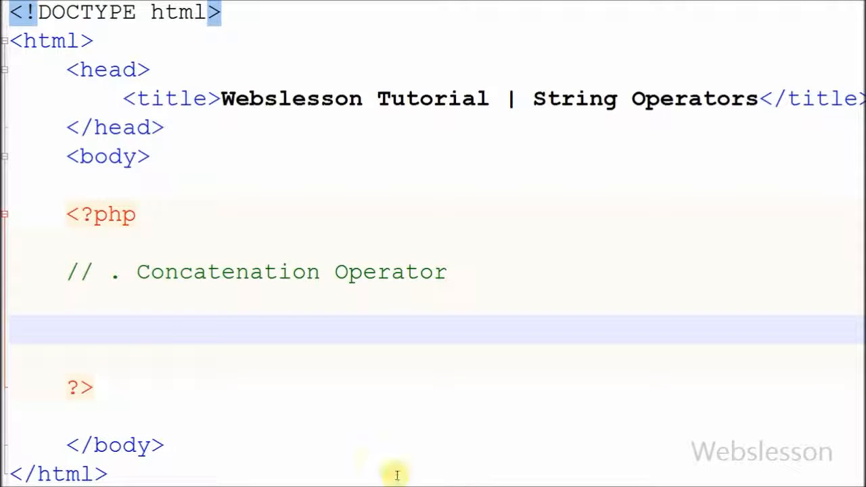
text($strin)
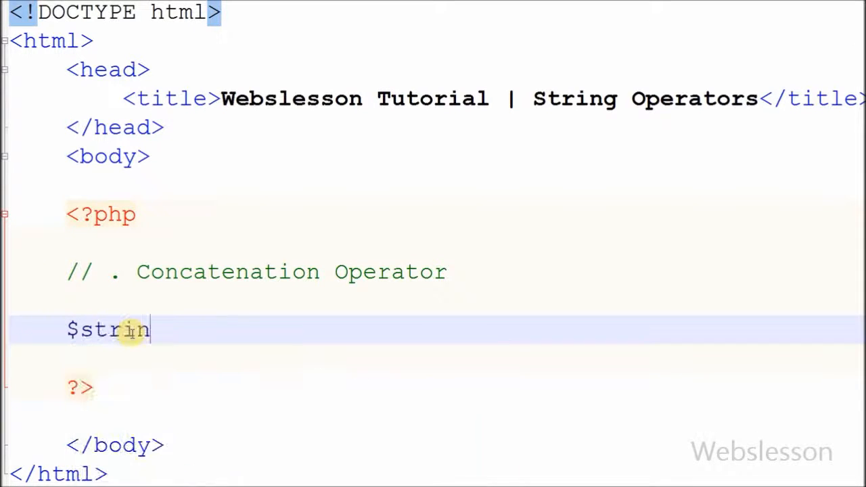
text(g1 = "")
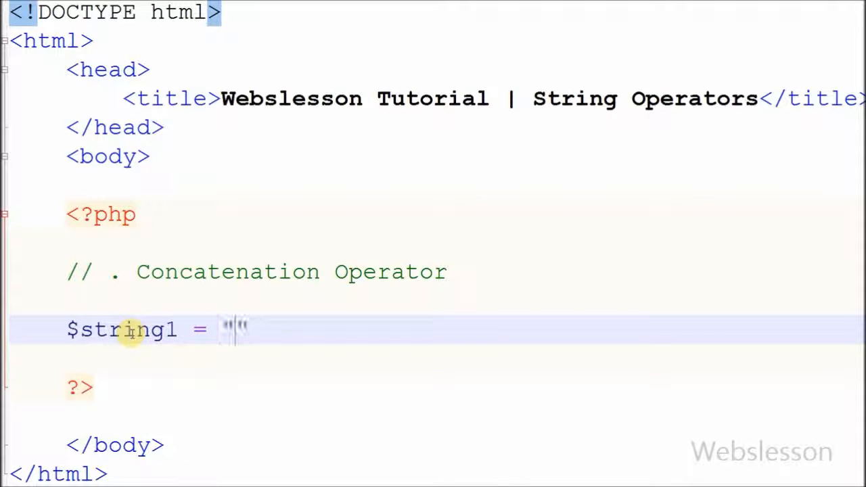
text(hello)
text($str)
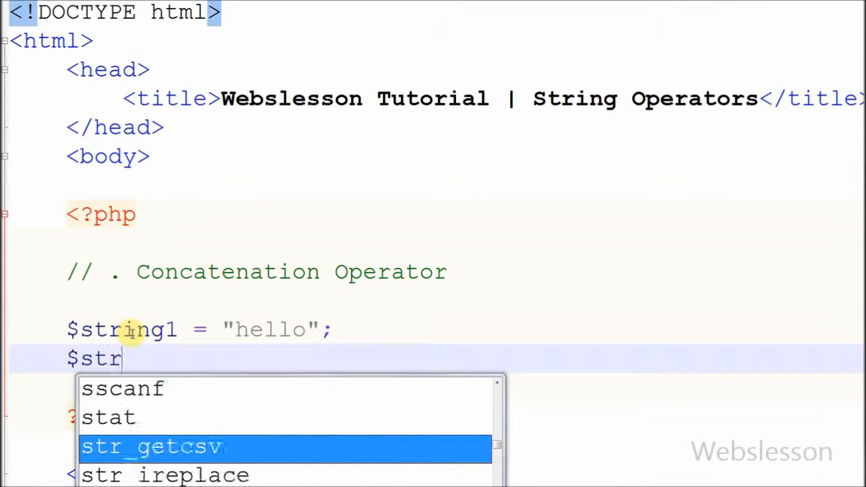
text(ing2 = "")
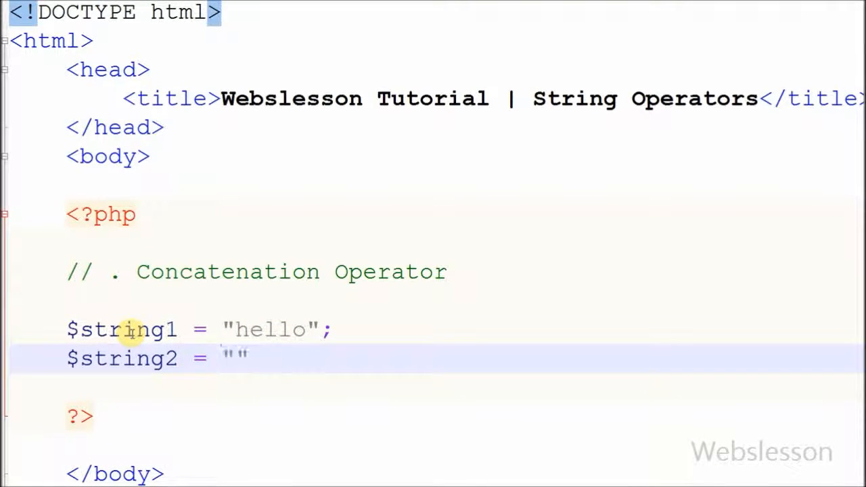
text(world)
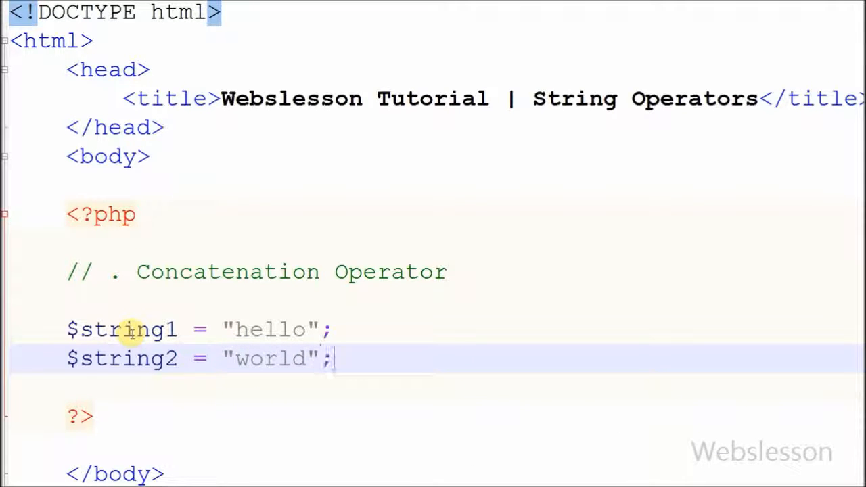
mouse_move(431, 457)
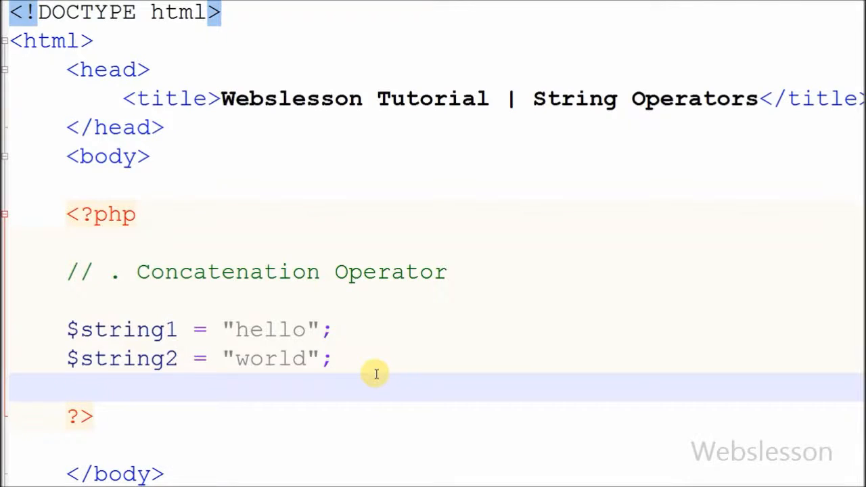
- Add an echo line joining $string1 and $string2 with a space
text(echo $)
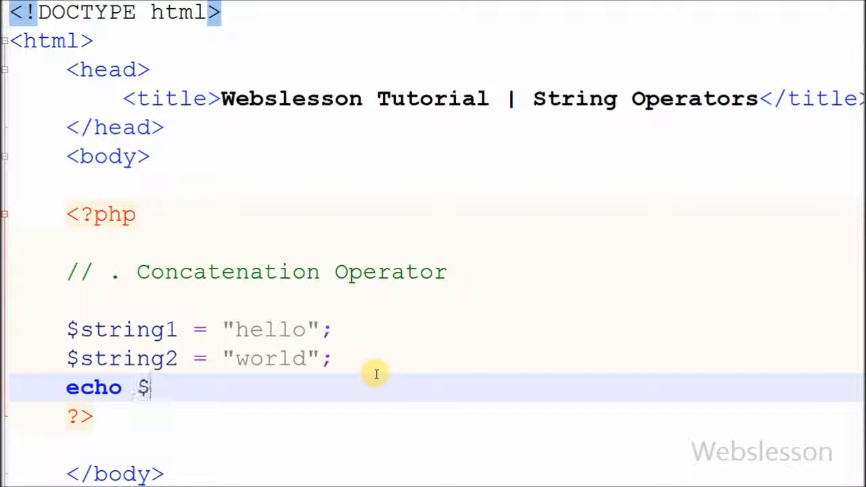
text(string1 . ")
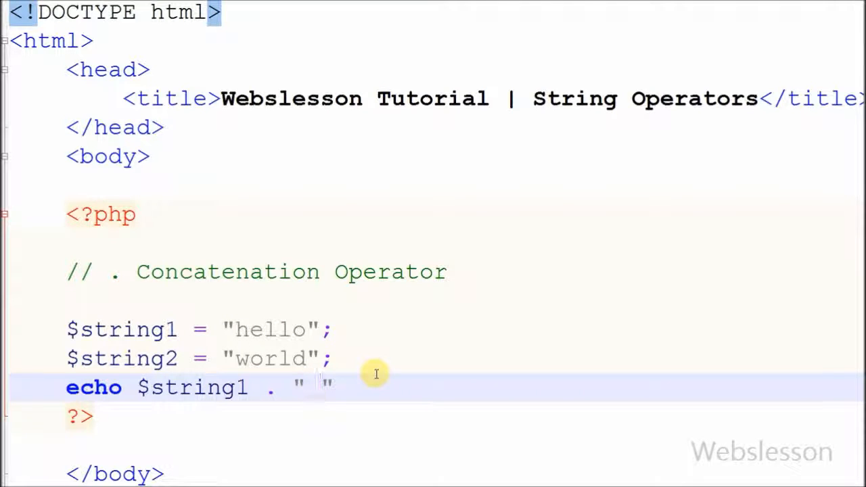
text(. $st)
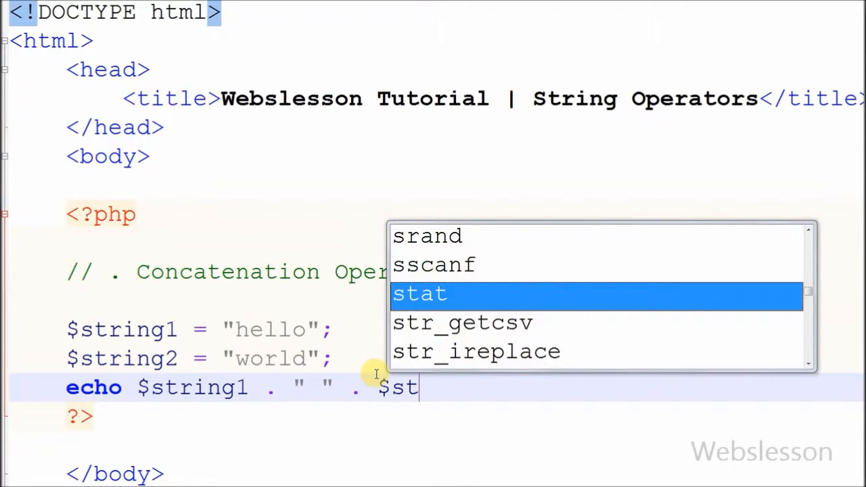
text(ring2)
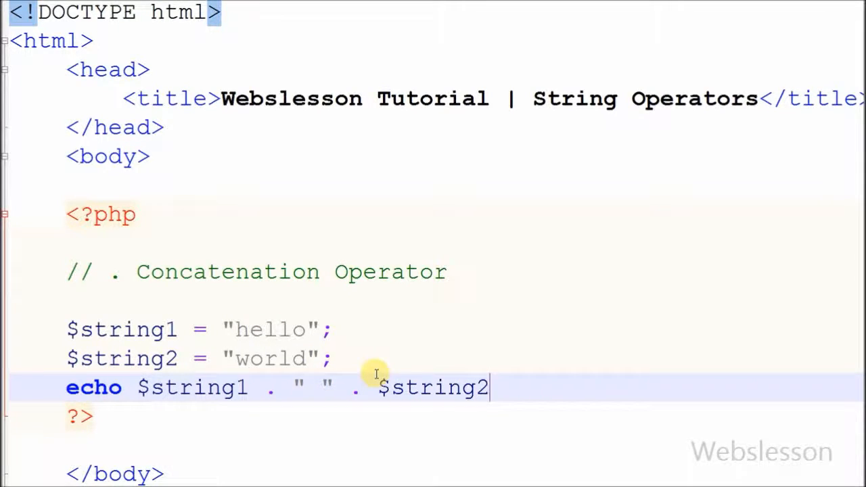
text(;)
click(199, 329)
text($)
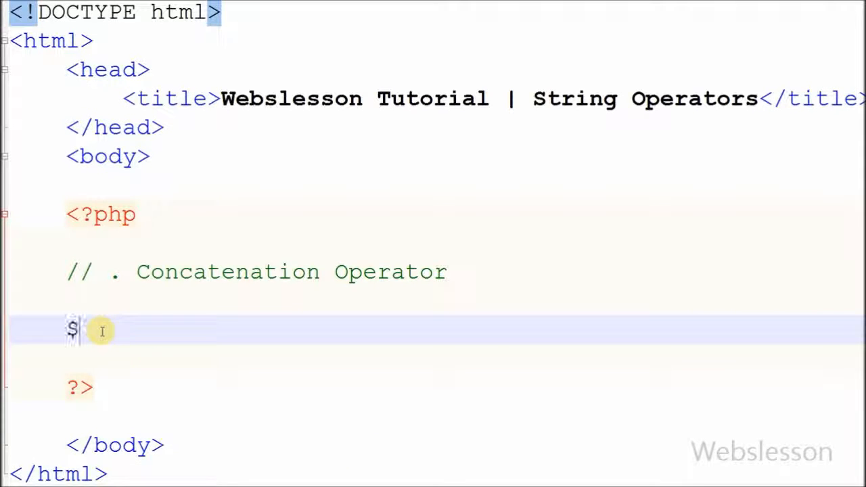
- Set $value1 = 10 and $value2 = 5, and echo $value1 . $value2
text(value1 =)
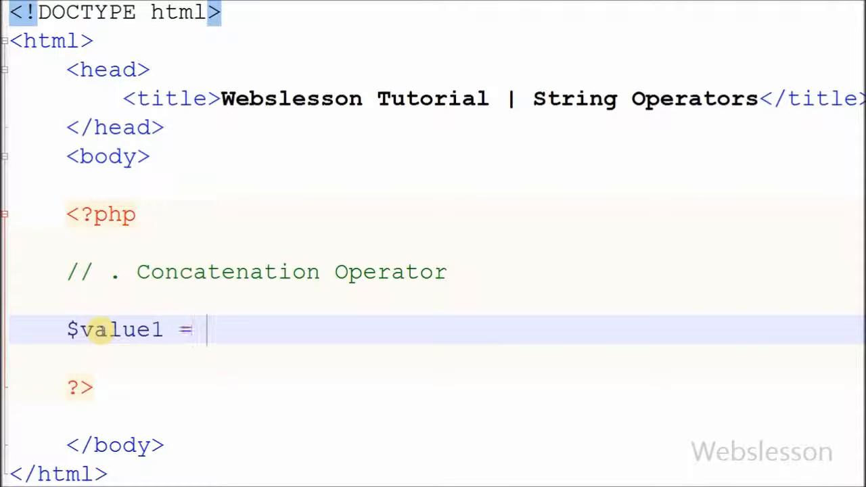
text(10;)
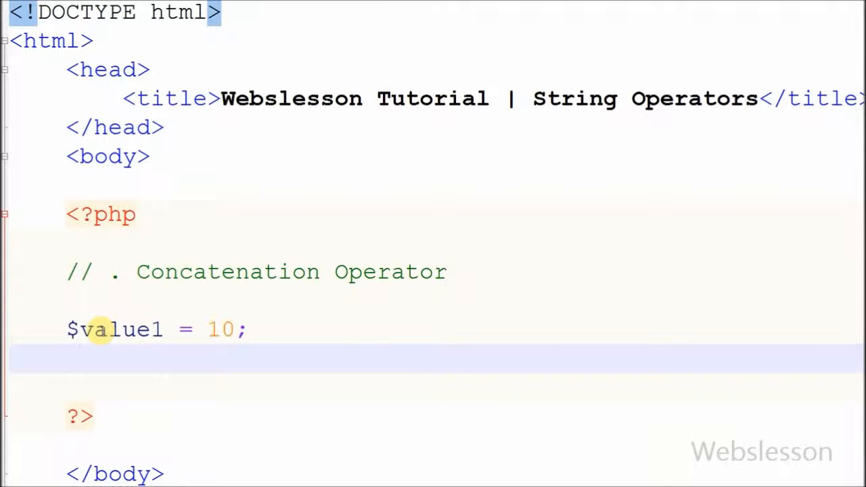
text($value2 =)
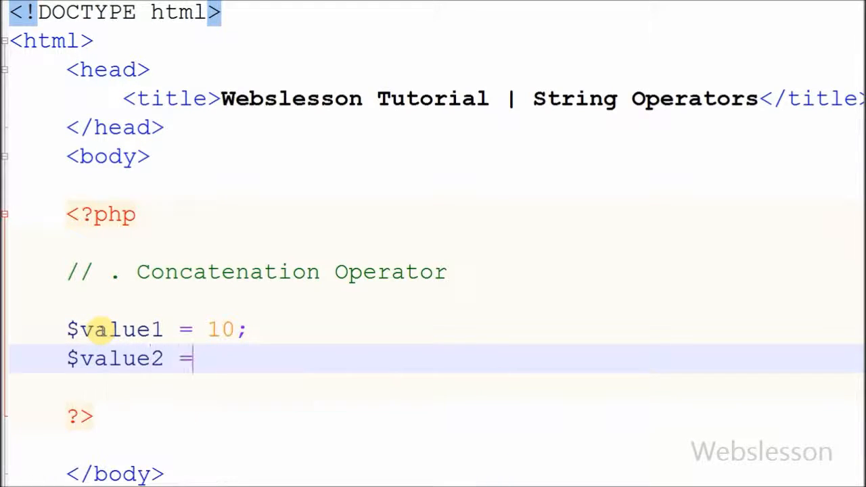
text(5;)
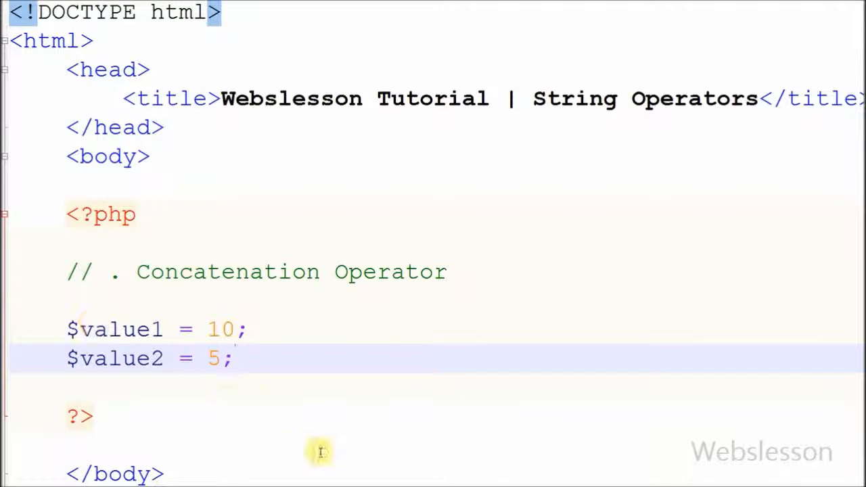
scroll(down, 3)
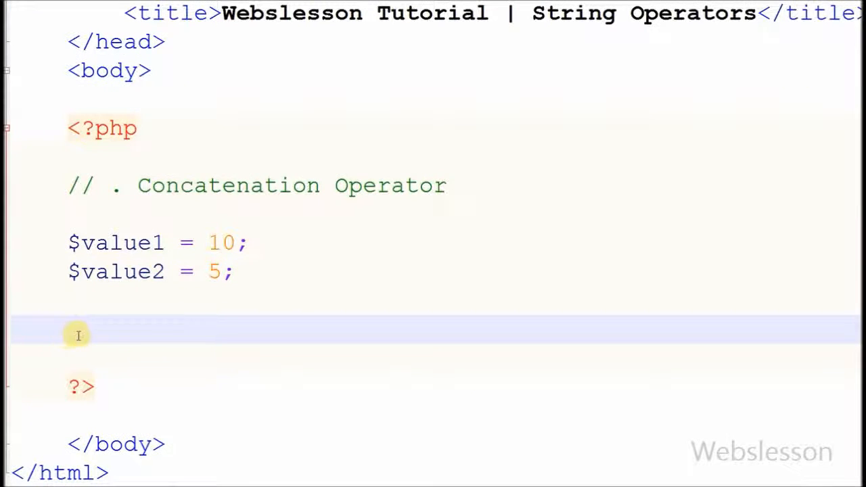
text(echo $value1 .)
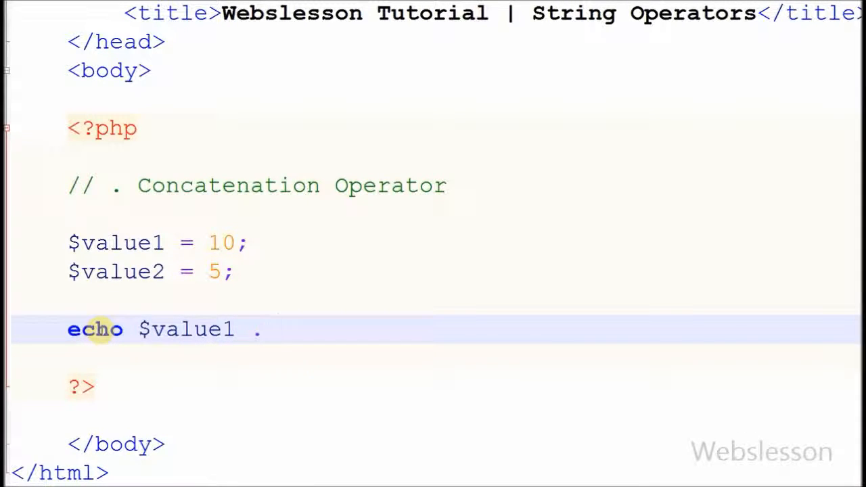
text($value2)
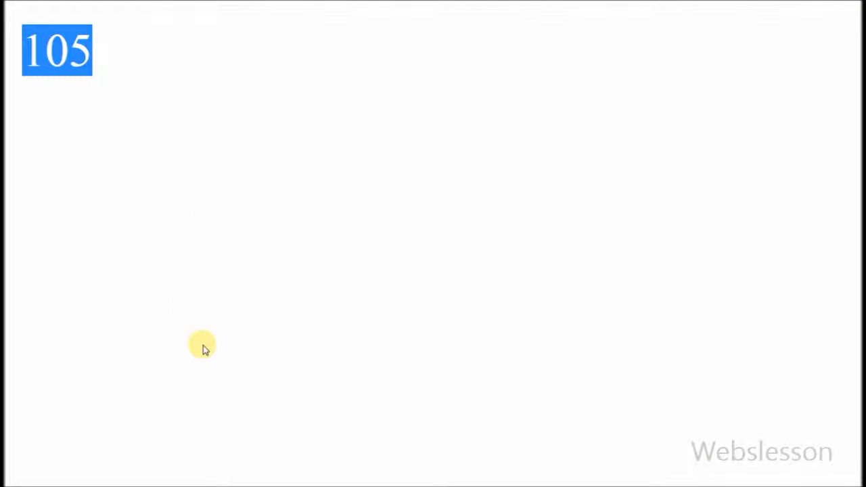
mouse_move(205, 330)
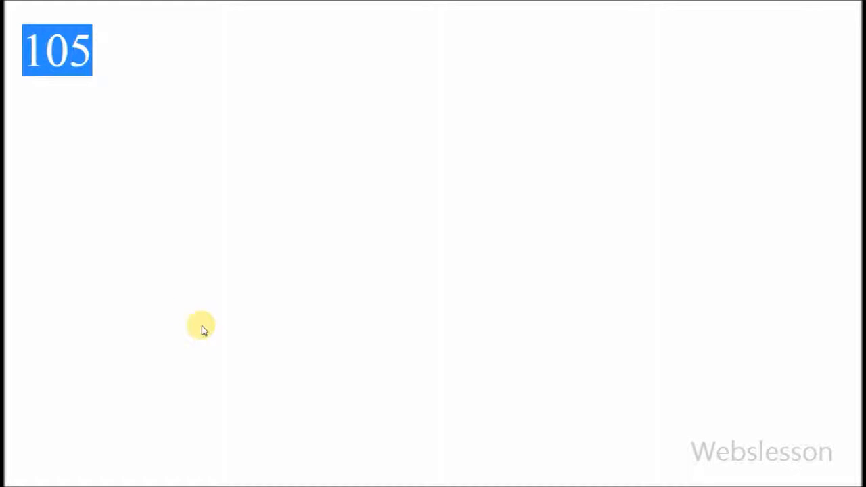
mouse_move(212, 324)
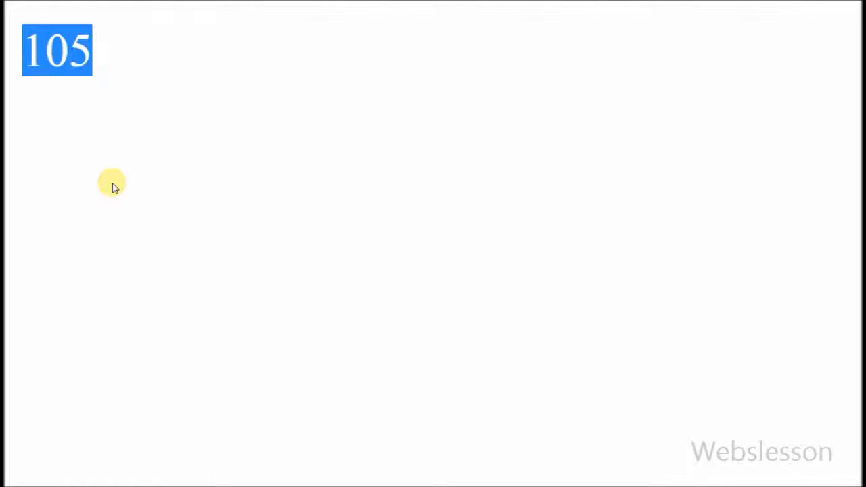
mouse_move(103, 182)
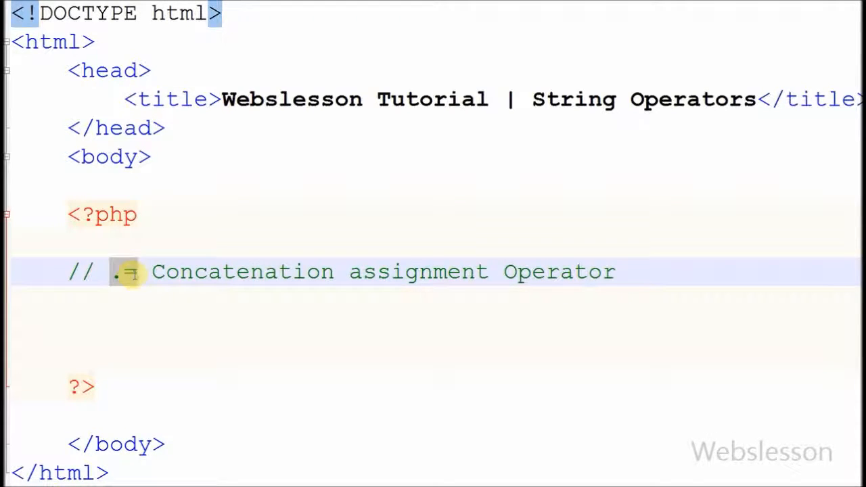
mouse_move(132, 277)
text($)
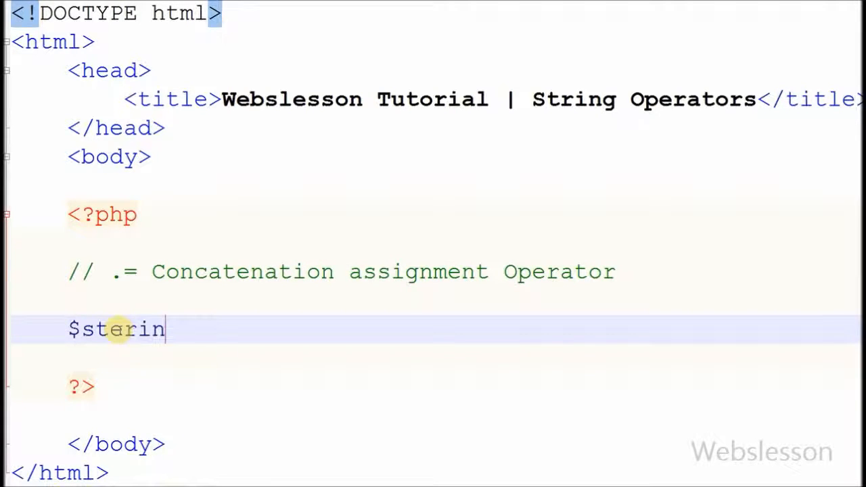
- Define $string1 as "Hello " and $string2 as "world", then begin an echo line
text(string)
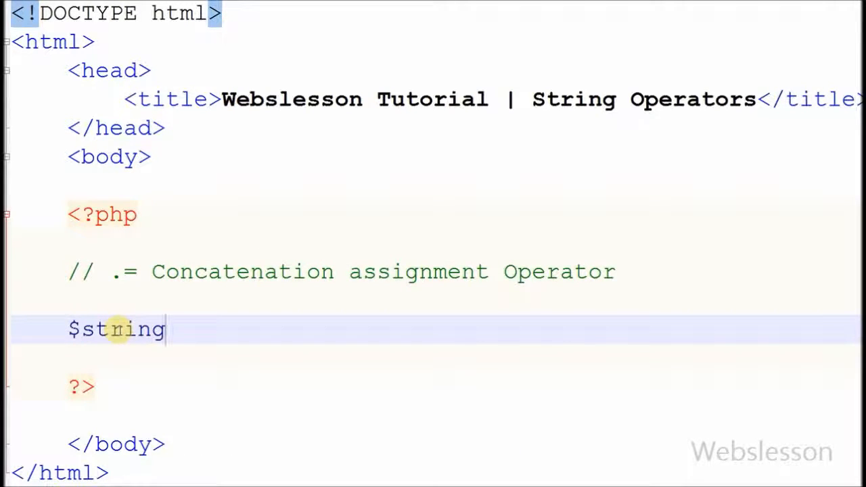
text(1 = "Hel")
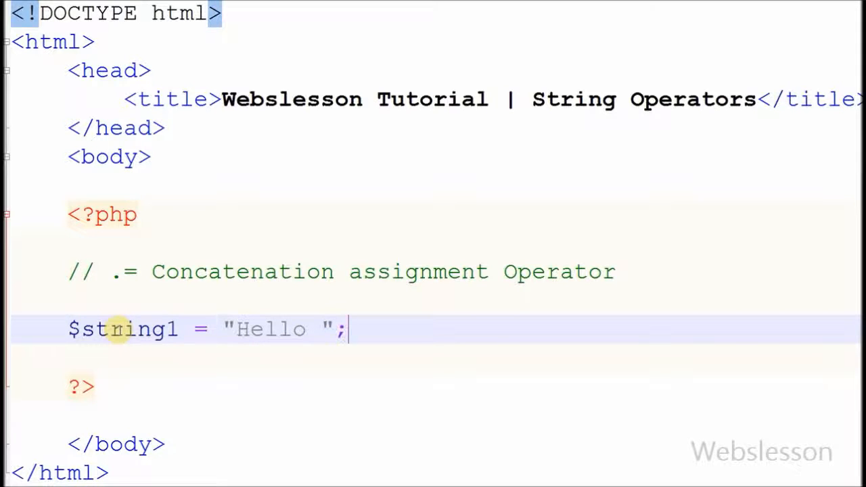
text($string)
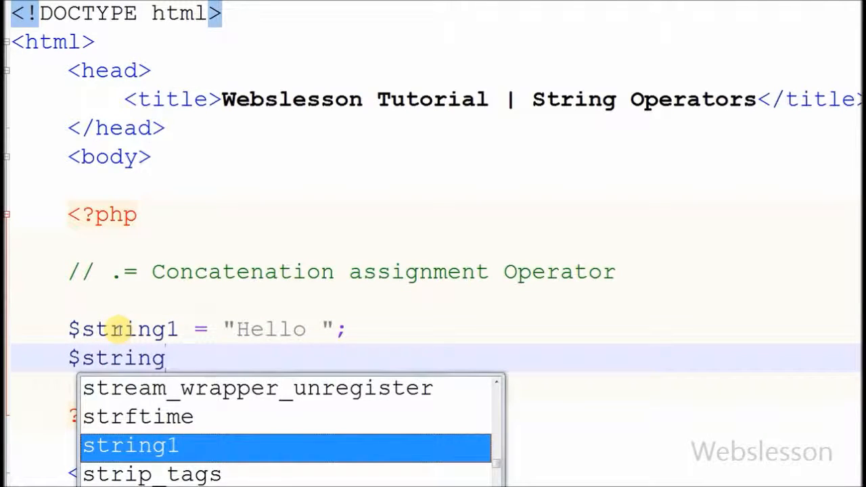
text(2 = "wr")
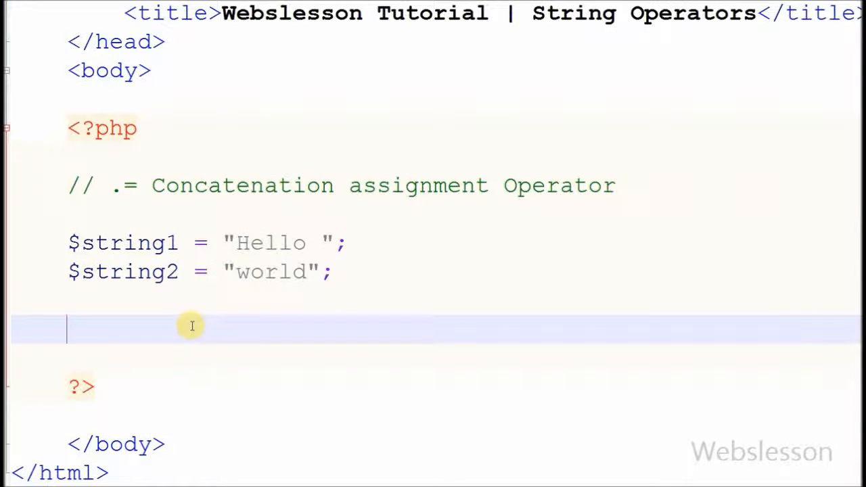
text(echo $st)
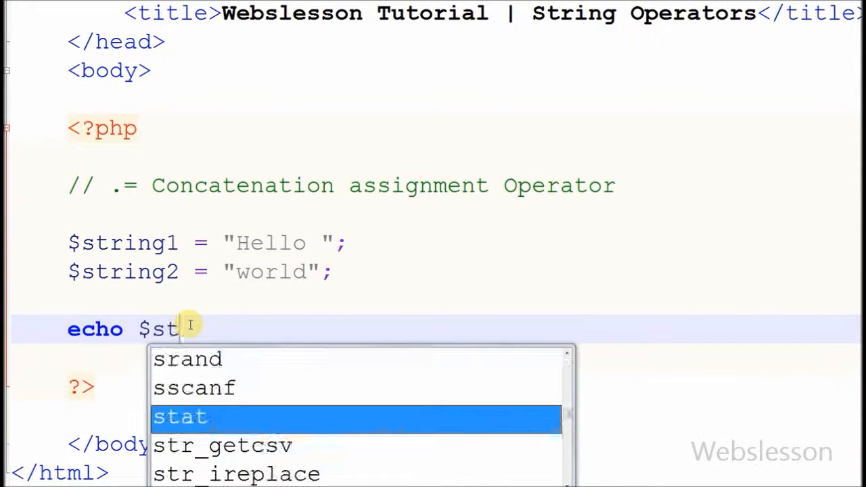